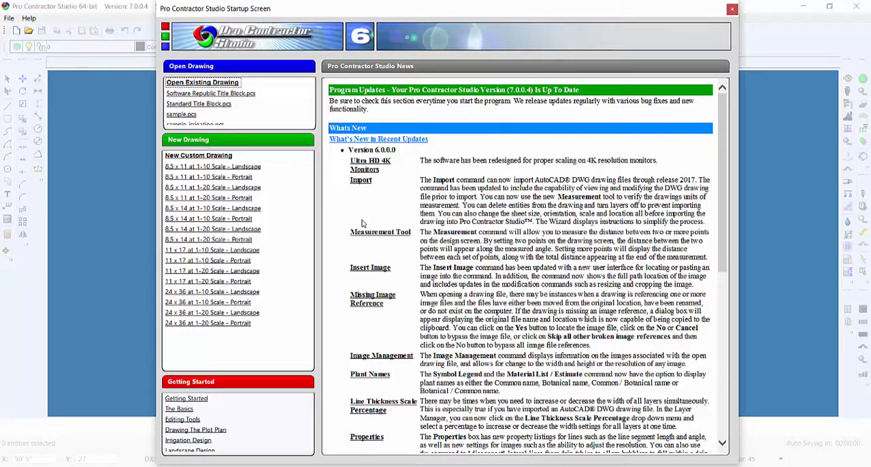
{"action": "mouse_move", "coordinate": [356, 220]}
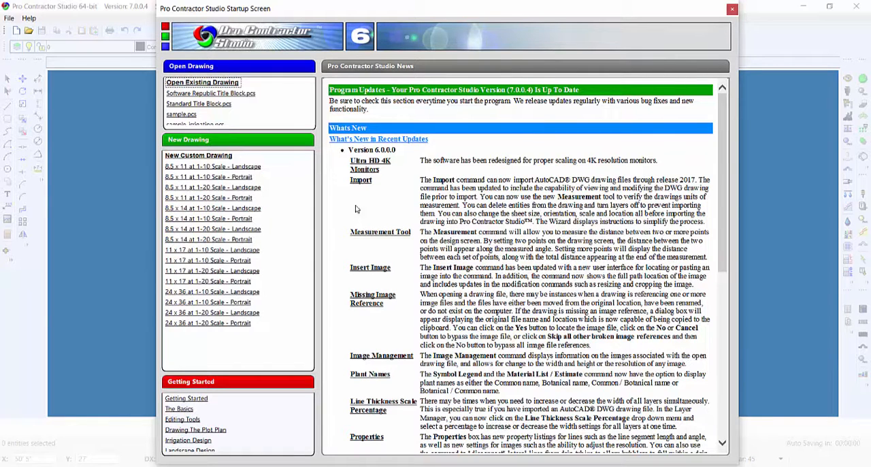
{"action": "mouse_move", "coordinate": [299, 169]}
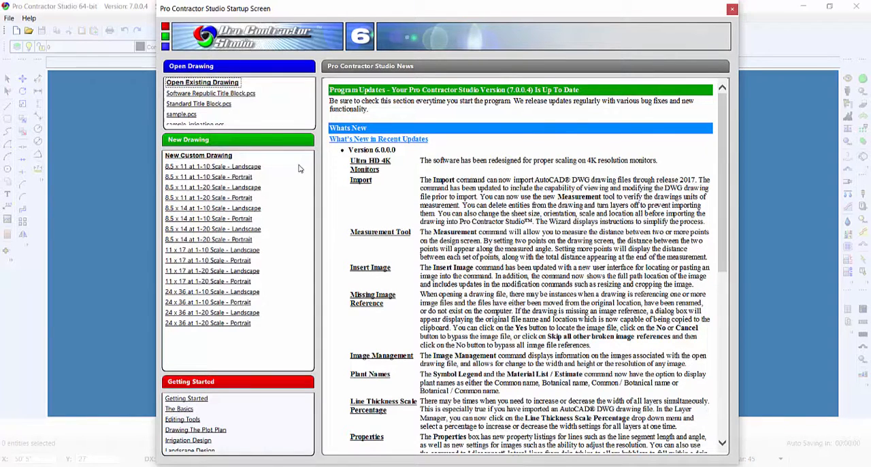
Dismiss the startup screen and select Standard Title Block from Symbols > Title Block in the Open dialog
{"action": "left_click", "coordinate": [202, 83]}
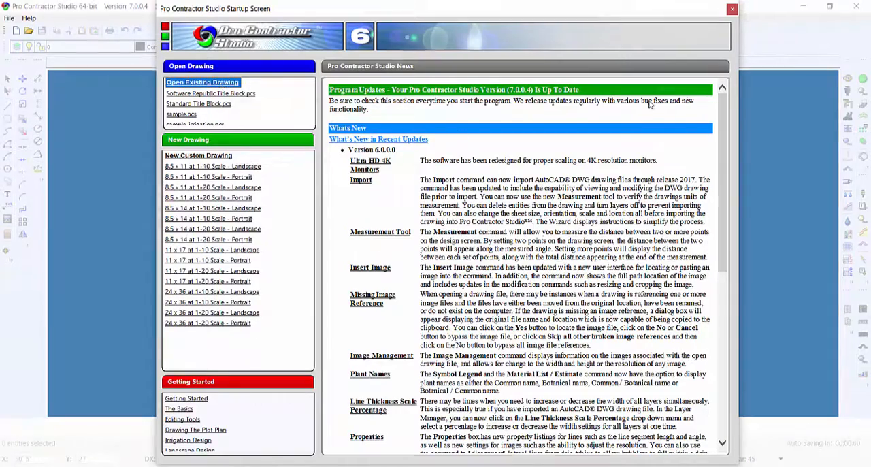
{"action": "left_click", "coordinate": [201, 82]}
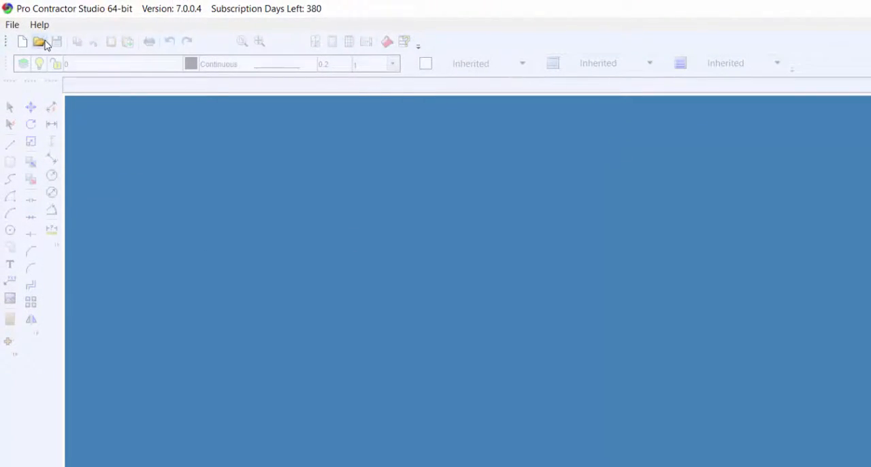
{"action": "left_click", "coordinate": [11, 25]}
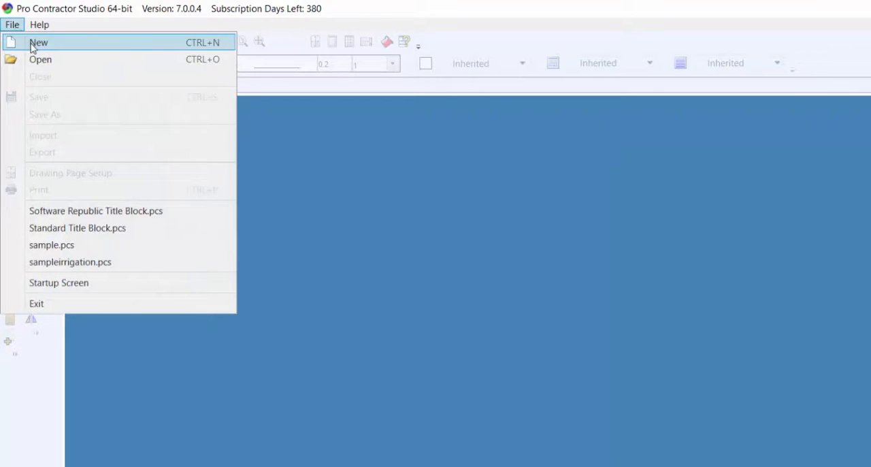
{"action": "left_click", "coordinate": [41, 60]}
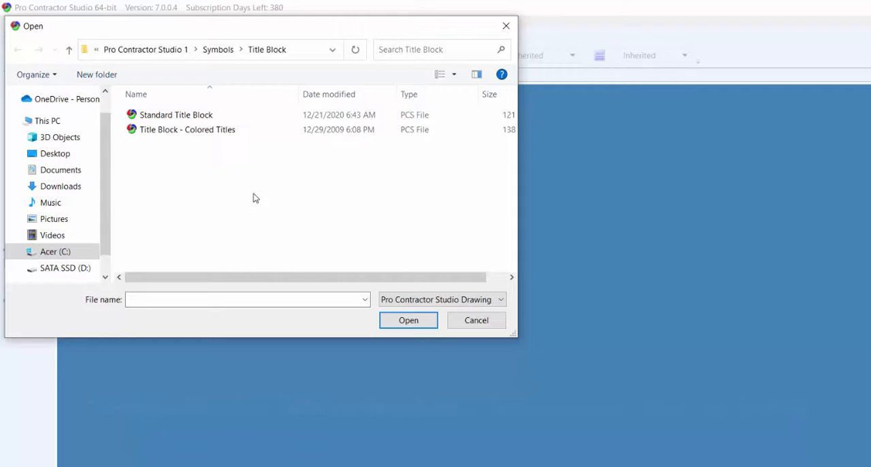
{"action": "mouse_move", "coordinate": [247, 218]}
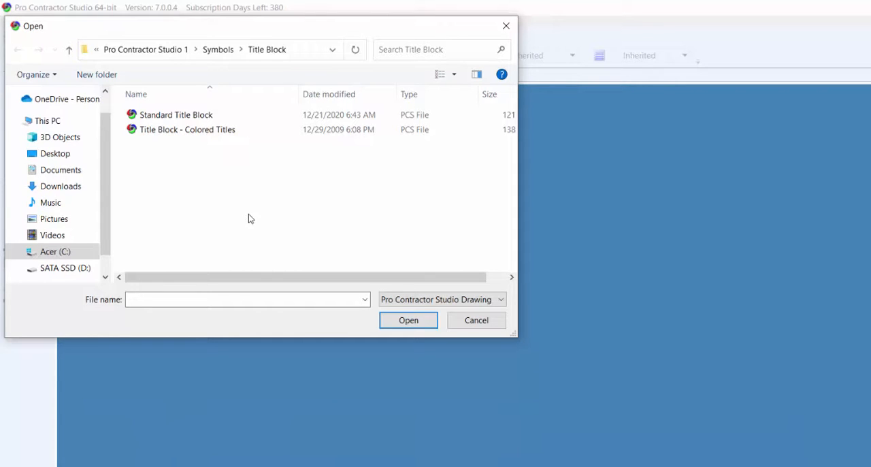
{"action": "left_click", "coordinate": [175, 115]}
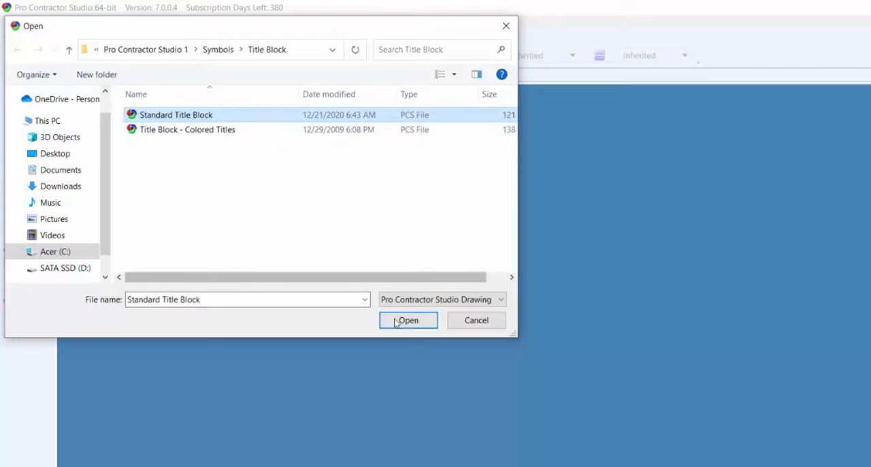
Load Standard Title Block.pcs so its project and sheet description boxes are shown
{"action": "left_click", "coordinate": [408, 320]}
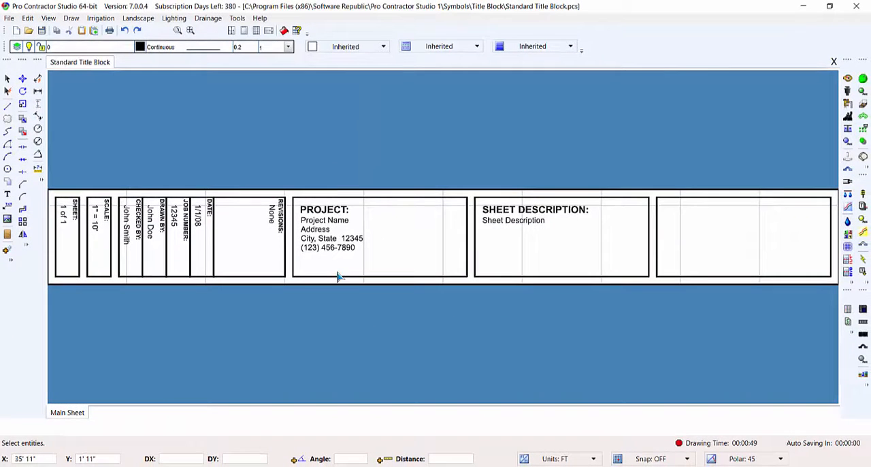
{"action": "mouse_move", "coordinate": [525, 345]}
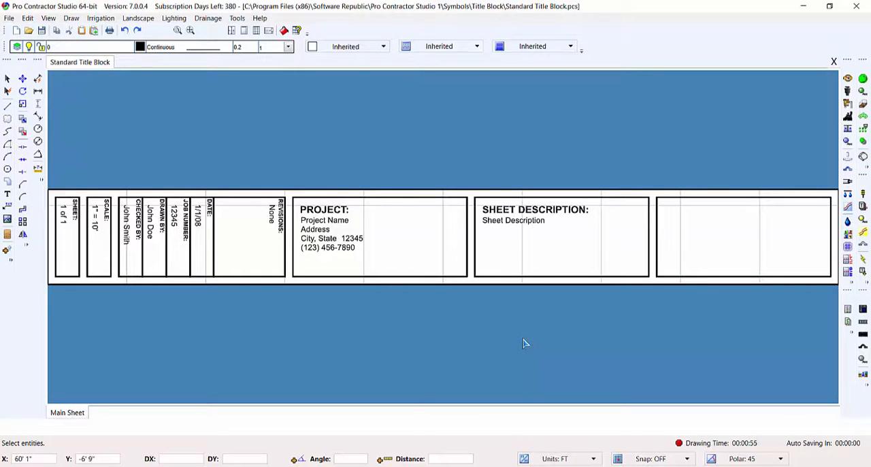
{"action": "mouse_move", "coordinate": [392, 317]}
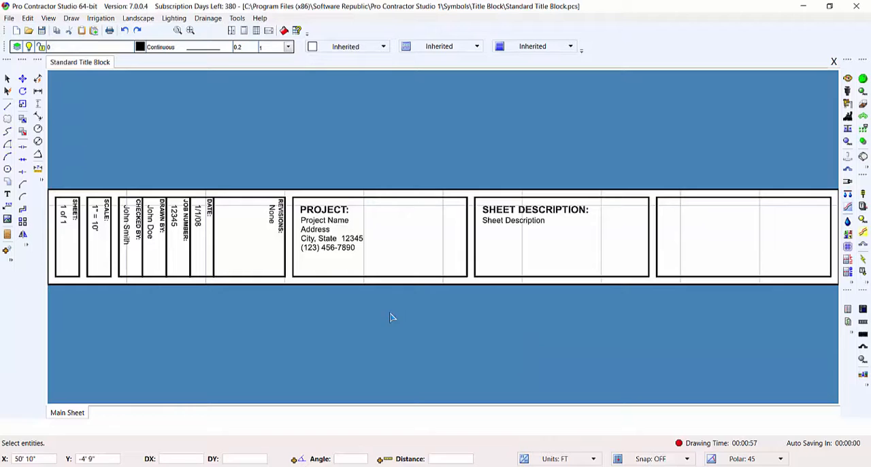
{"action": "mouse_move", "coordinate": [299, 310]}
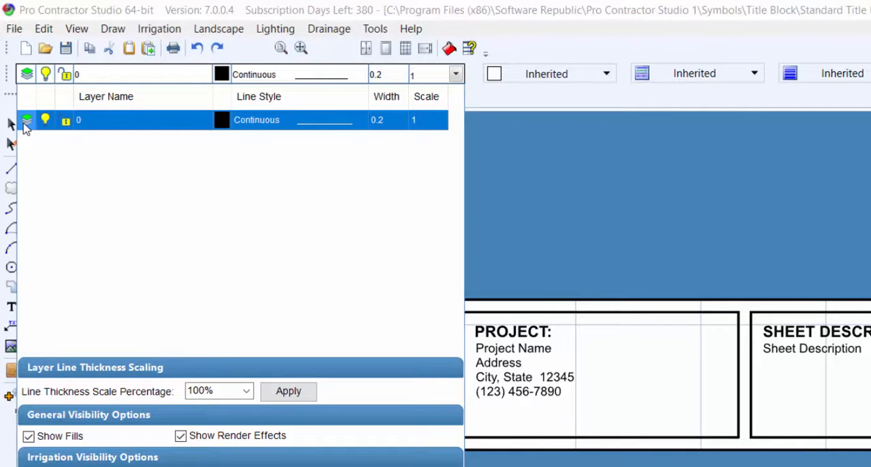
{"action": "mouse_move", "coordinate": [204, 138]}
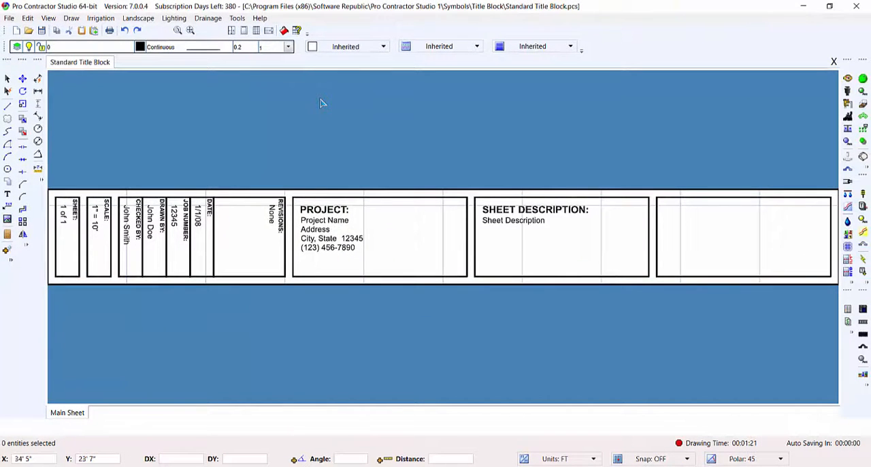
{"action": "mouse_move", "coordinate": [208, 180]}
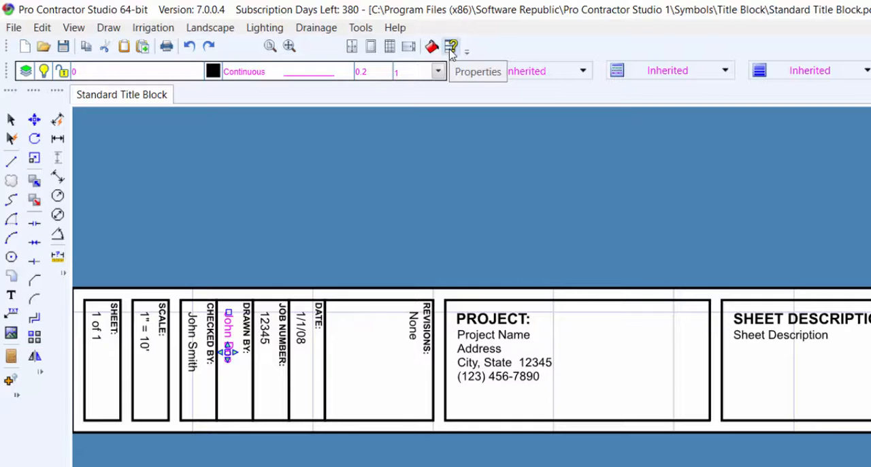
{"action": "left_click", "coordinate": [74, 27]}
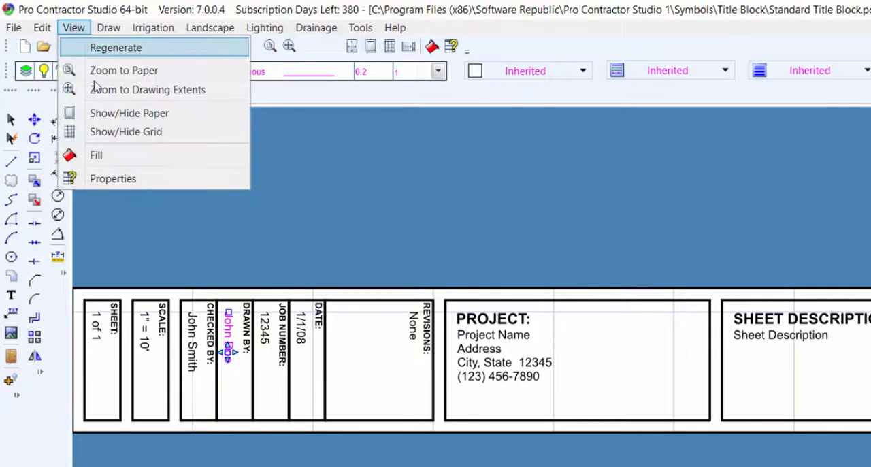
{"action": "left_click", "coordinate": [113, 178]}
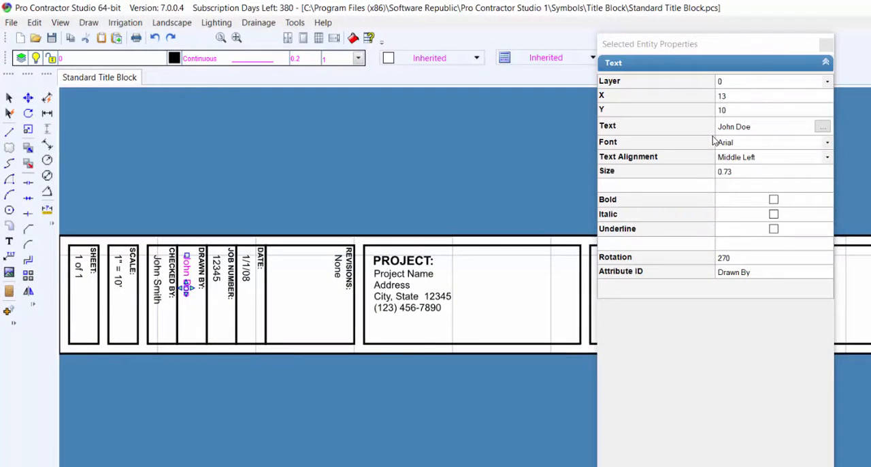
{"action": "left_click", "coordinate": [823, 126]}
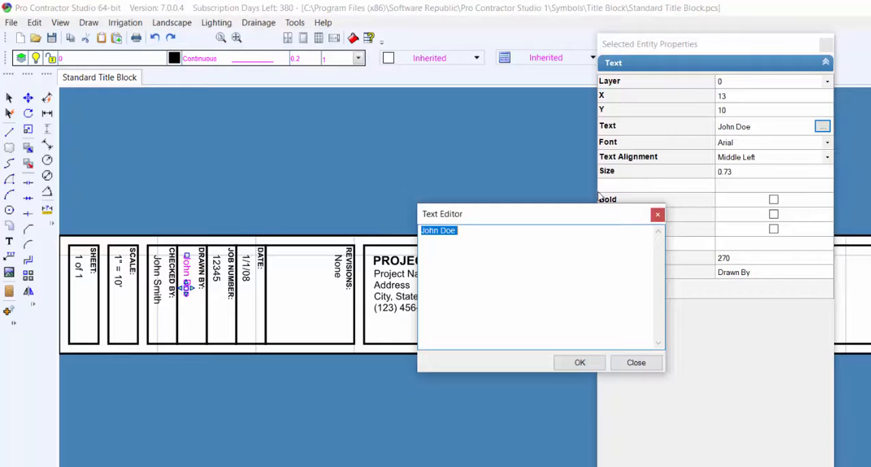
{"action": "type", "text": "John DeC"}
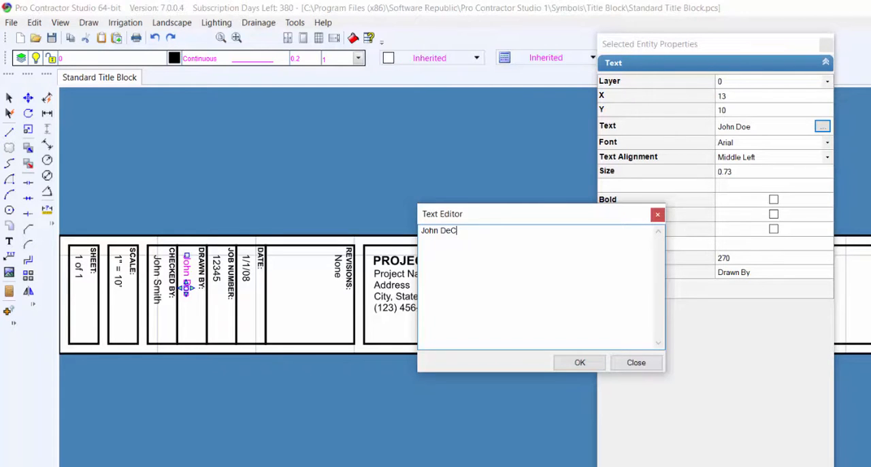
{"action": "left_click", "coordinate": [580, 362]}
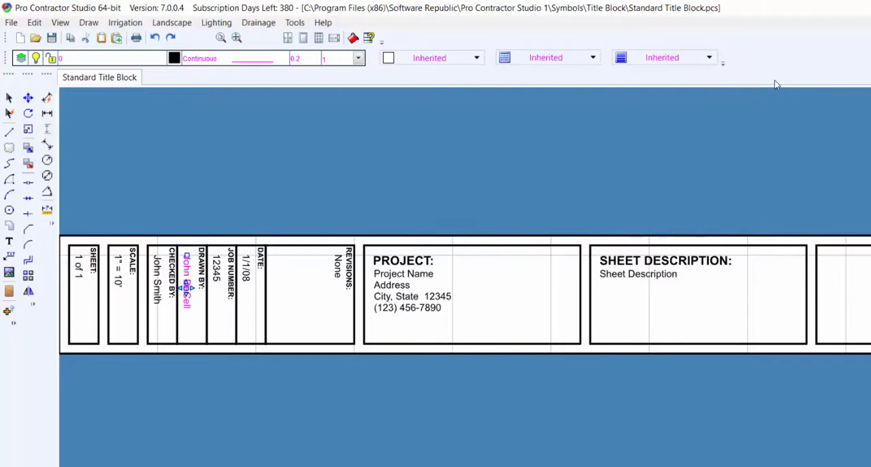
{"action": "mouse_move", "coordinate": [9, 241]}
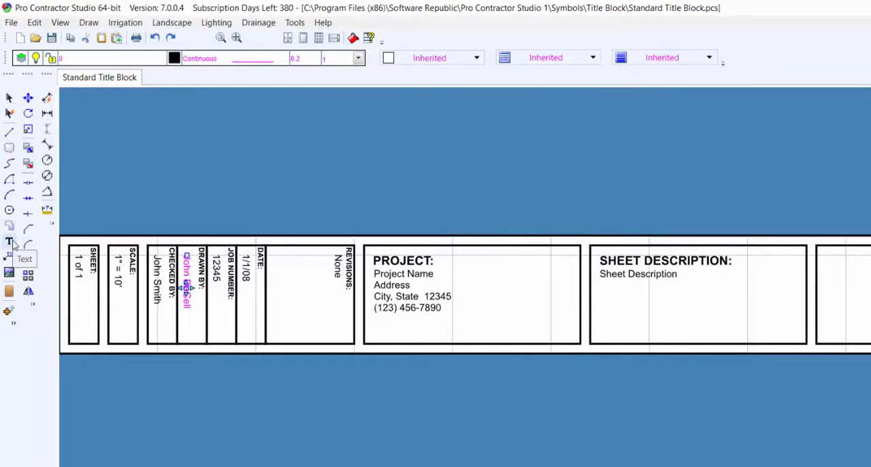
Create non-bold Arial text 'Software Republic' and place it in the rightmost title block box
{"action": "left_click", "coordinate": [88, 22]}
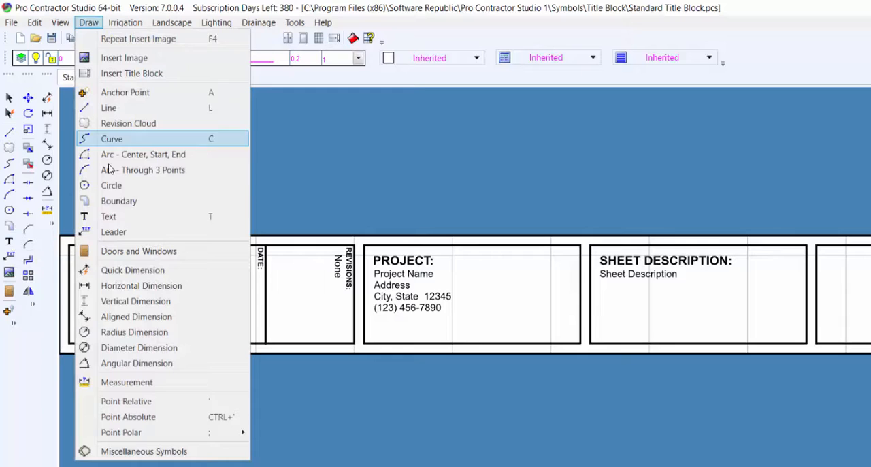
{"action": "left_click", "coordinate": [109, 215]}
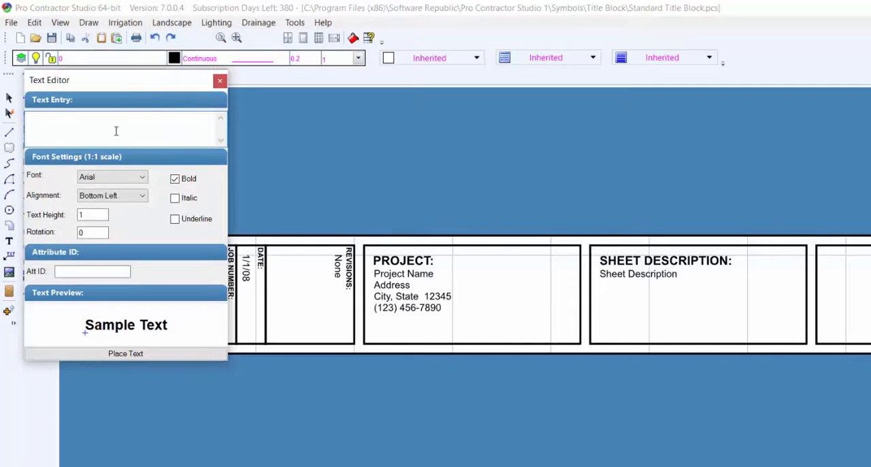
{"action": "type", "text": "Software REp"}
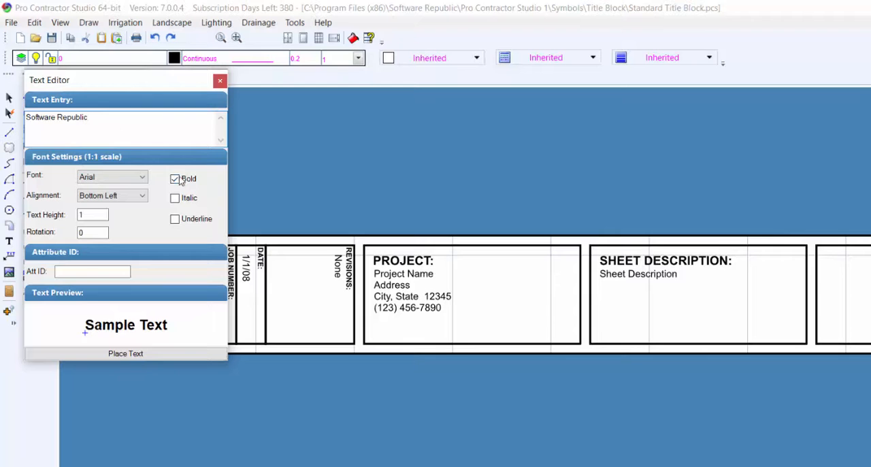
{"action": "left_click", "coordinate": [175, 179]}
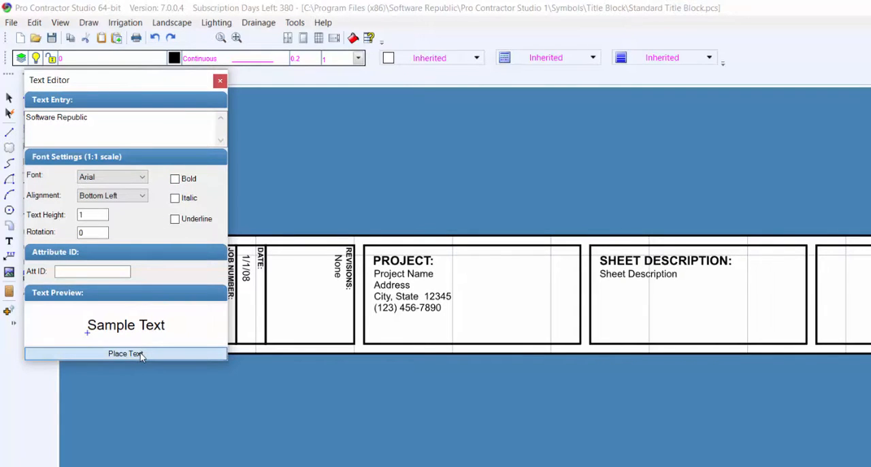
{"action": "left_click", "coordinate": [126, 354]}
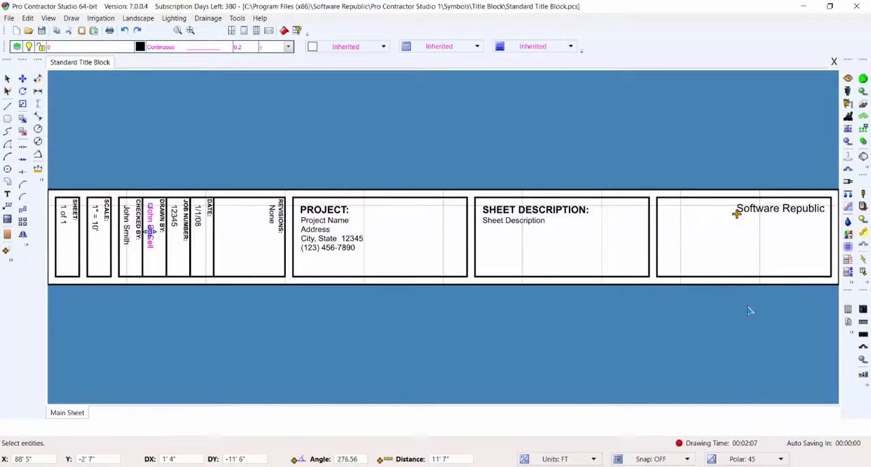
{"action": "mouse_move", "coordinate": [746, 305]}
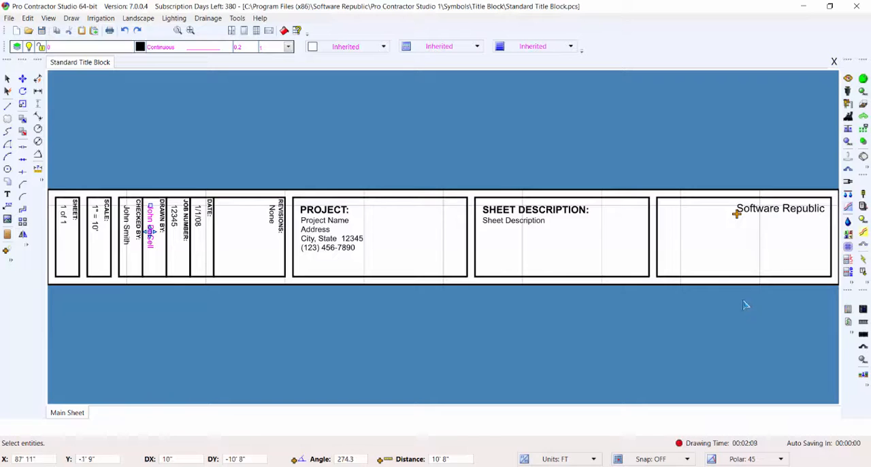
{"action": "mouse_move", "coordinate": [686, 303]}
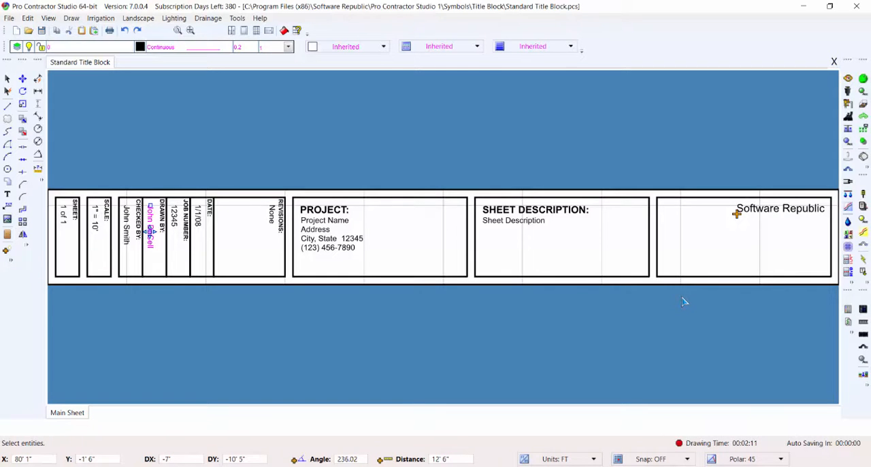
{"action": "mouse_move", "coordinate": [715, 281]}
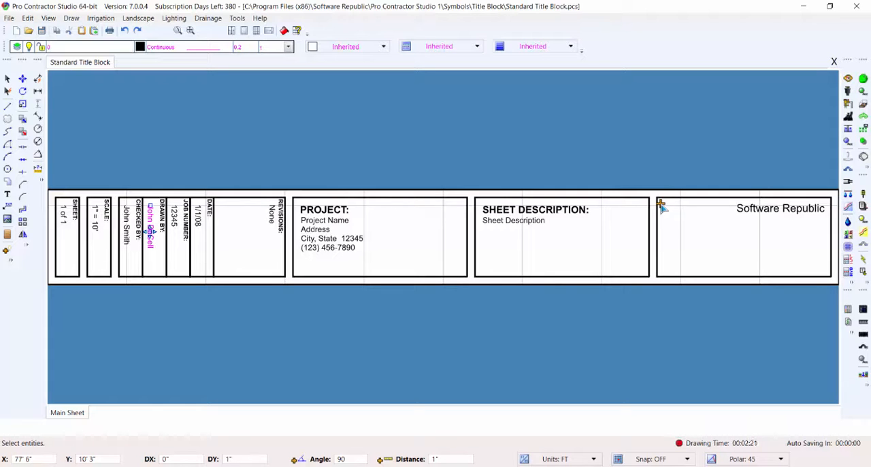
{"action": "mouse_move", "coordinate": [692, 210]}
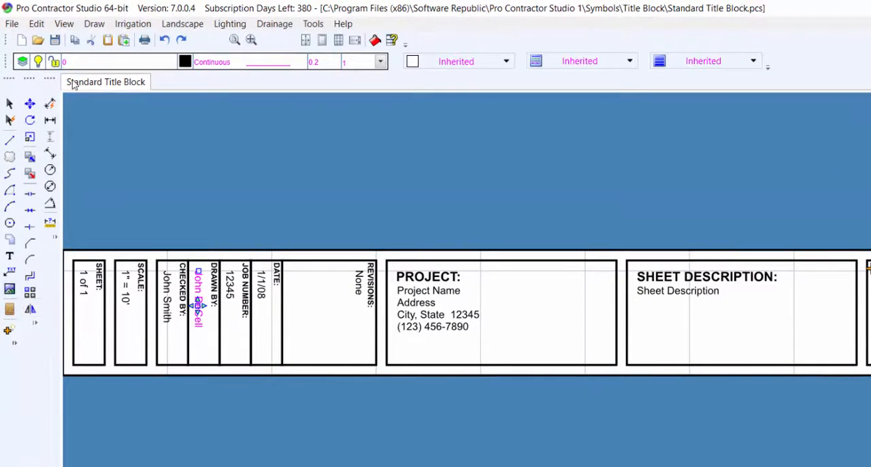
Start Insert Image and load the ProContractorStudio logo from file into the preview
{"action": "left_click", "coordinate": [94, 23]}
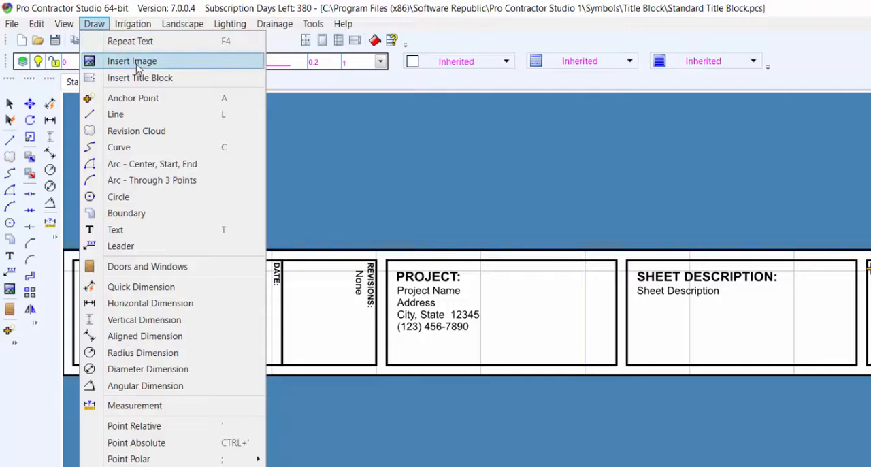
{"action": "left_click", "coordinate": [131, 59]}
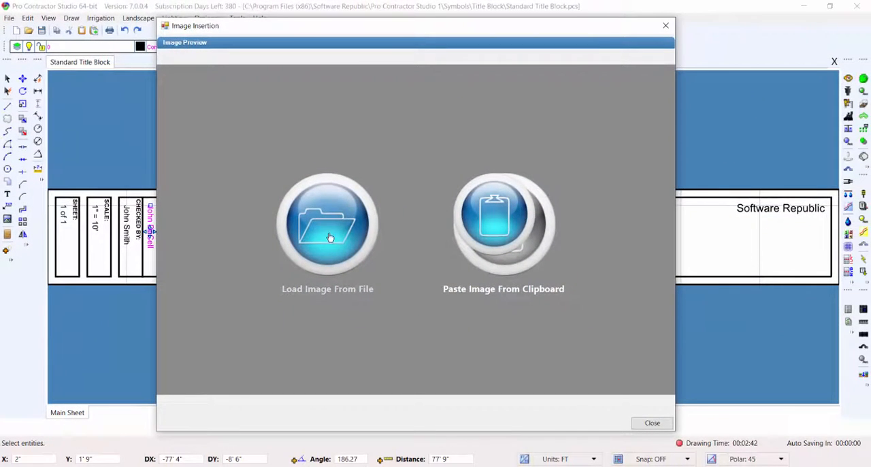
{"action": "left_click", "coordinate": [326, 225]}
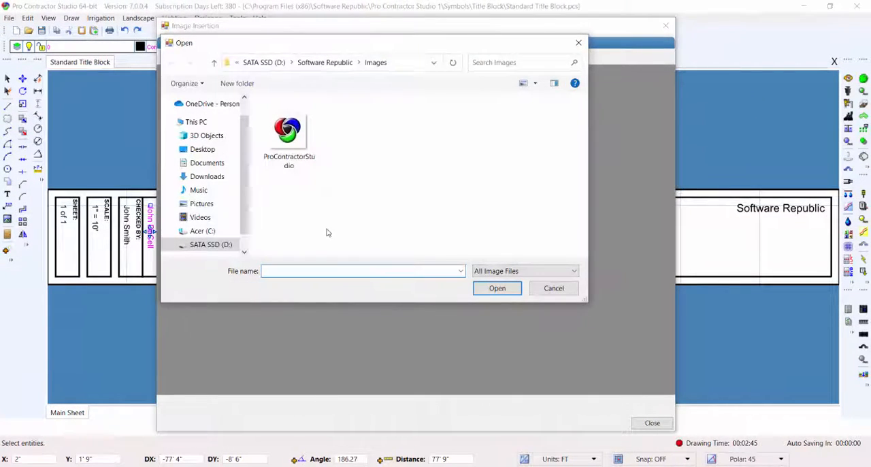
{"action": "left_click", "coordinate": [289, 134]}
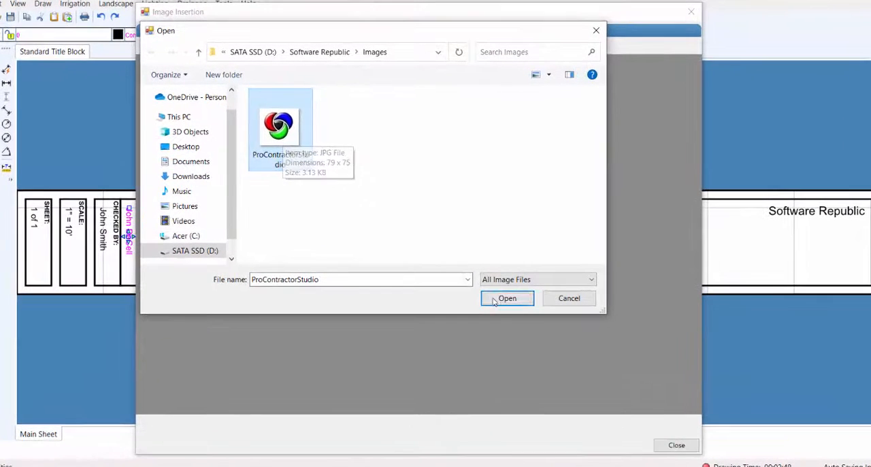
{"action": "left_click", "coordinate": [507, 299]}
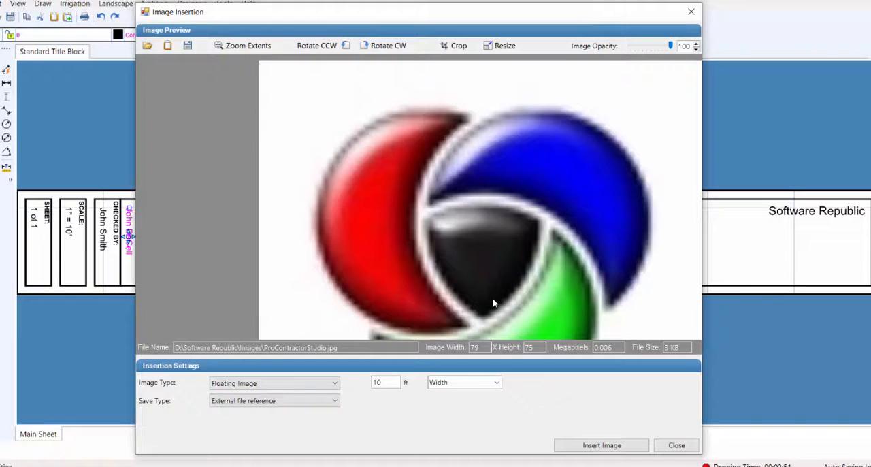
Insert the logo as a Floating Image sized 5 ft by Width
{"action": "left_click", "coordinate": [275, 381]}
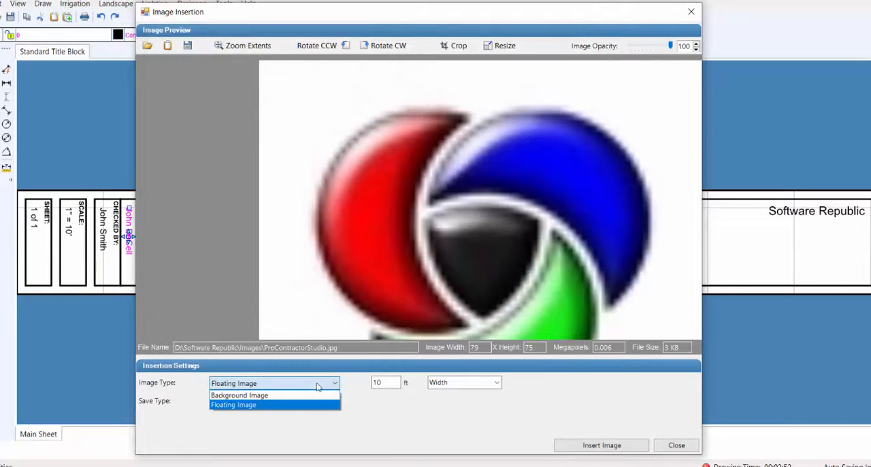
{"action": "left_click", "coordinate": [234, 405]}
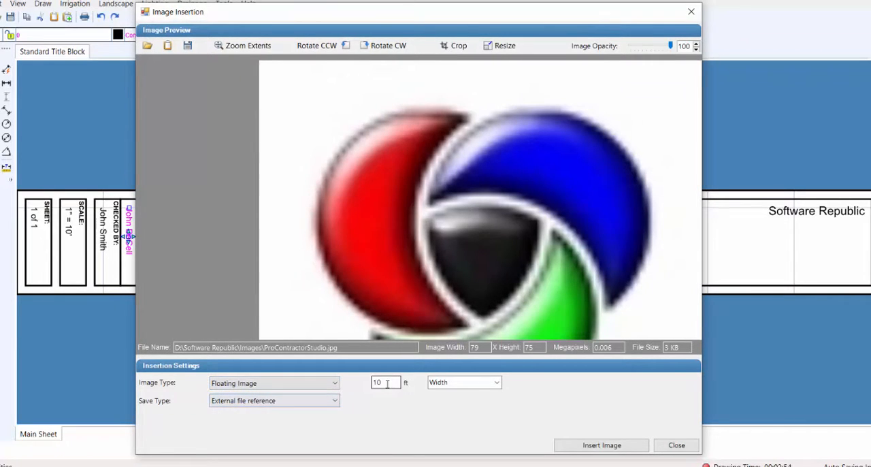
{"action": "type", "text": "5"}
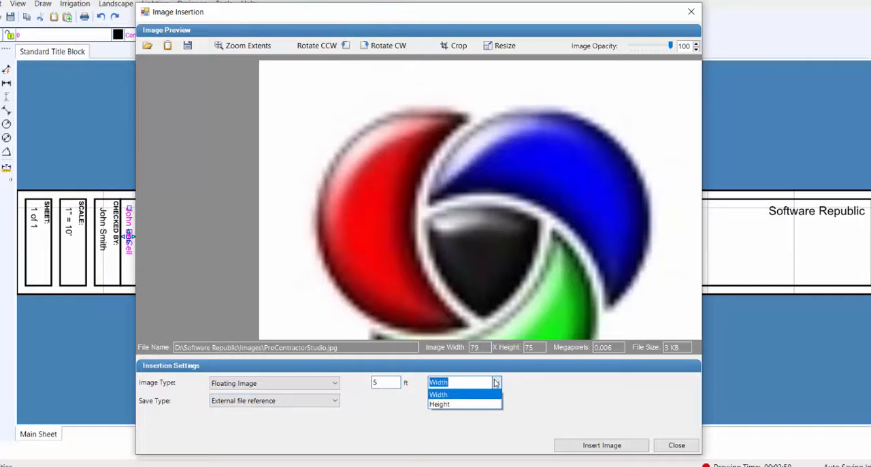
{"action": "left_click", "coordinate": [439, 395]}
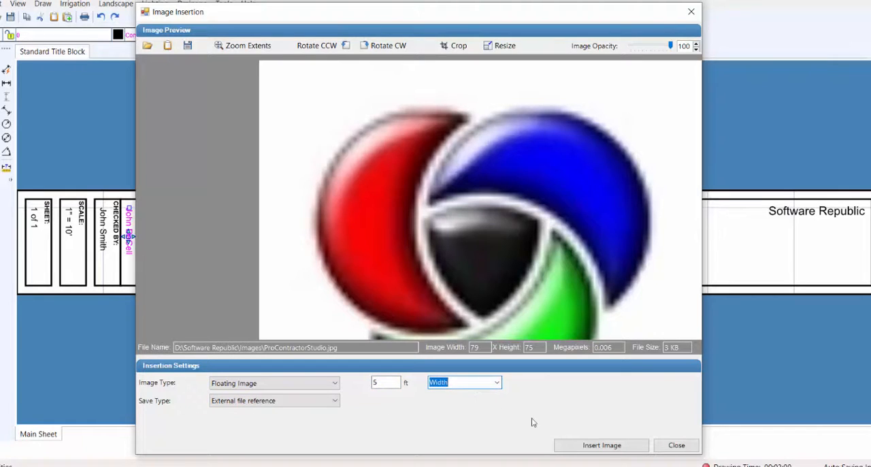
{"action": "left_click", "coordinate": [601, 443]}
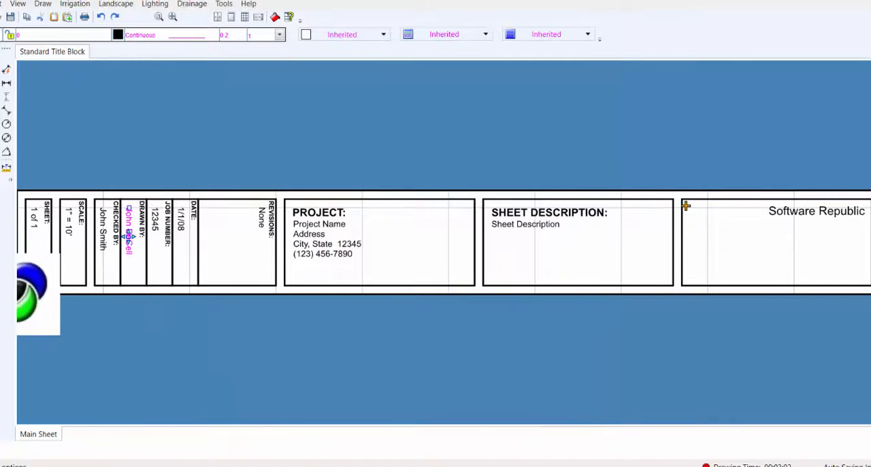
Place the logo beside the Software Republic text and move it to back in draw order
{"action": "left_click_drag", "start_coordinate": [34, 289], "coordinate": [724, 242]}
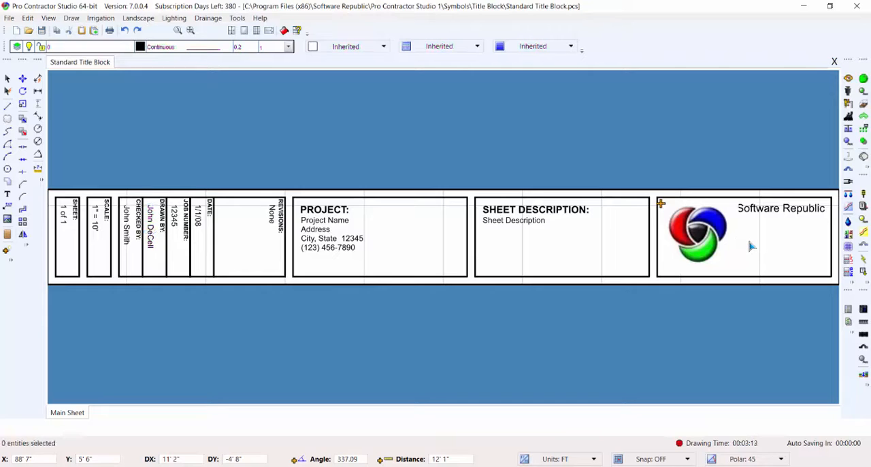
{"action": "left_click", "coordinate": [696, 234]}
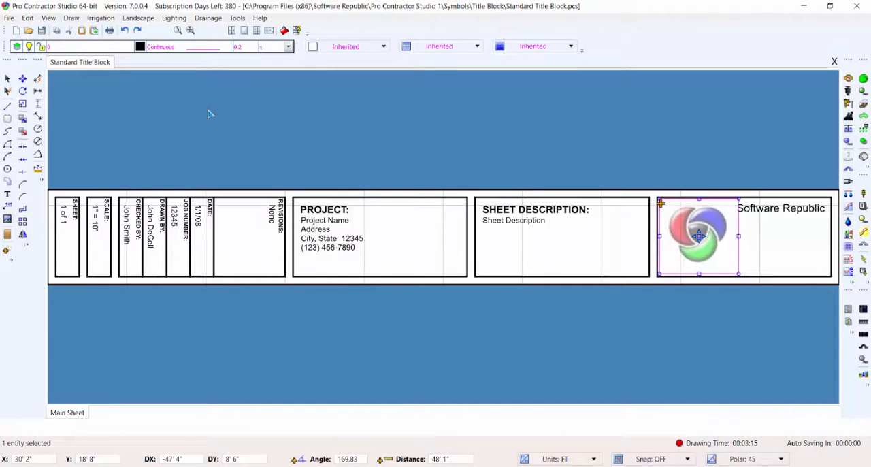
{"action": "left_click", "coordinate": [28, 18]}
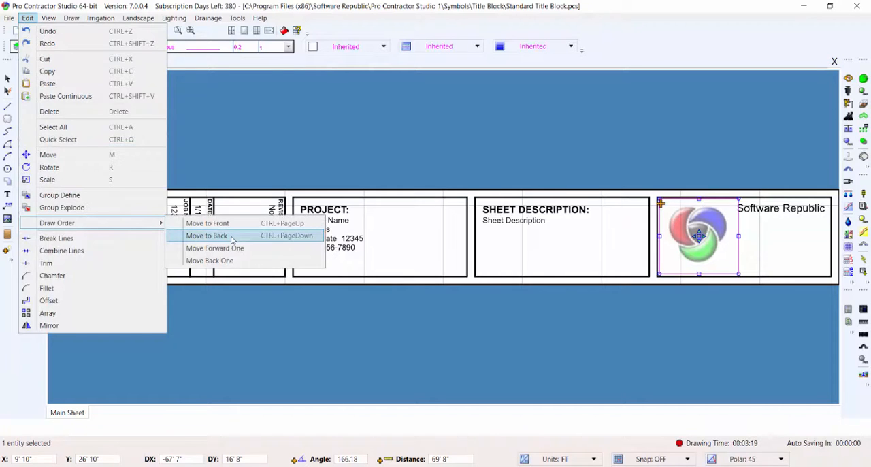
{"action": "left_click", "coordinate": [207, 236]}
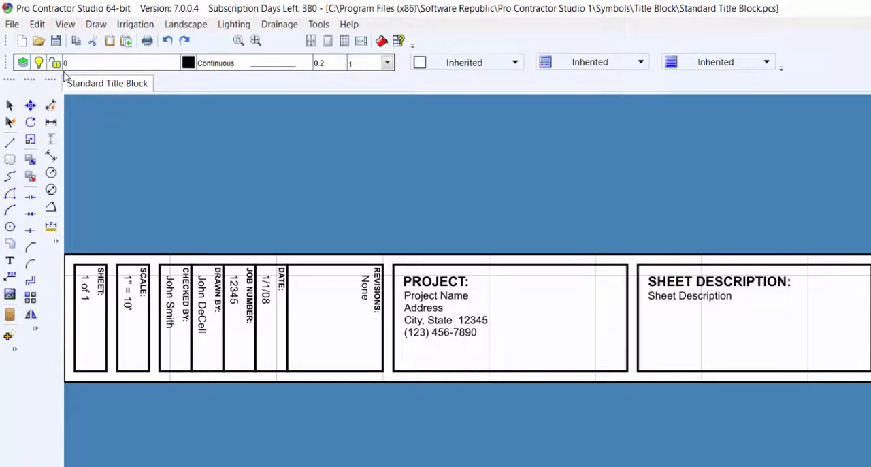
Save As a new drawing named 'Software Republic Title Block'
{"action": "left_click", "coordinate": [11, 24]}
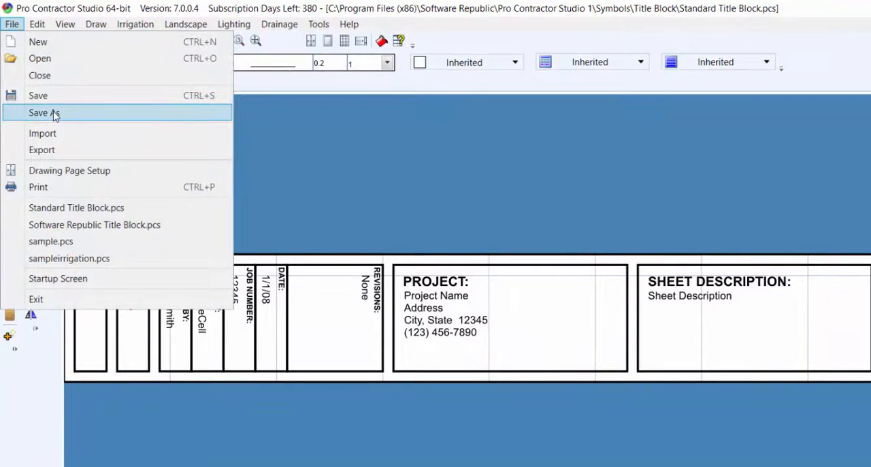
{"action": "left_click", "coordinate": [43, 111]}
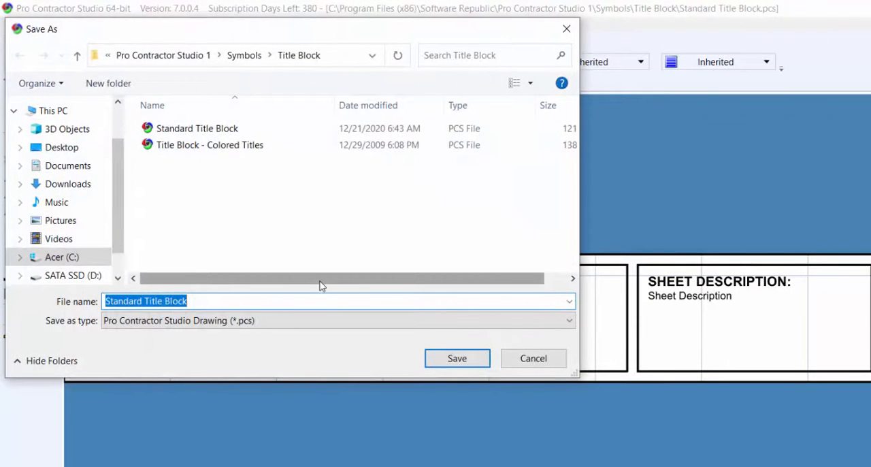
{"action": "type", "text": "Spf"}
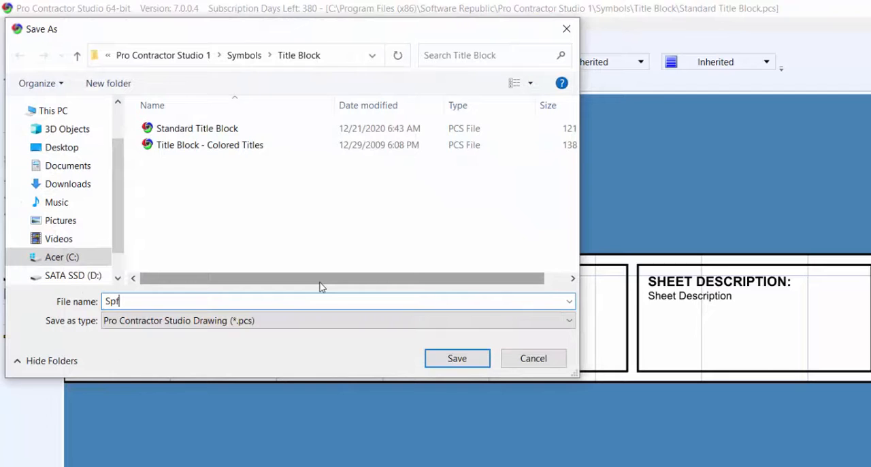
{"action": "type", "text": "oftware REpublic Title"}
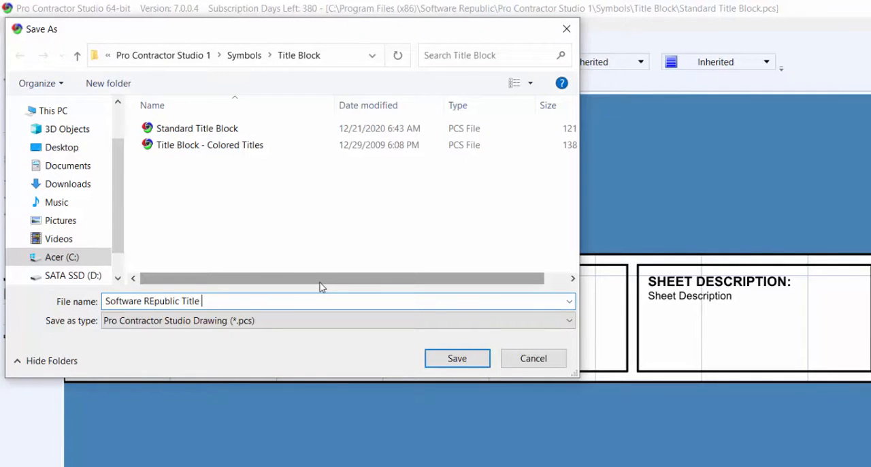
{"action": "type", "text": "Block"}
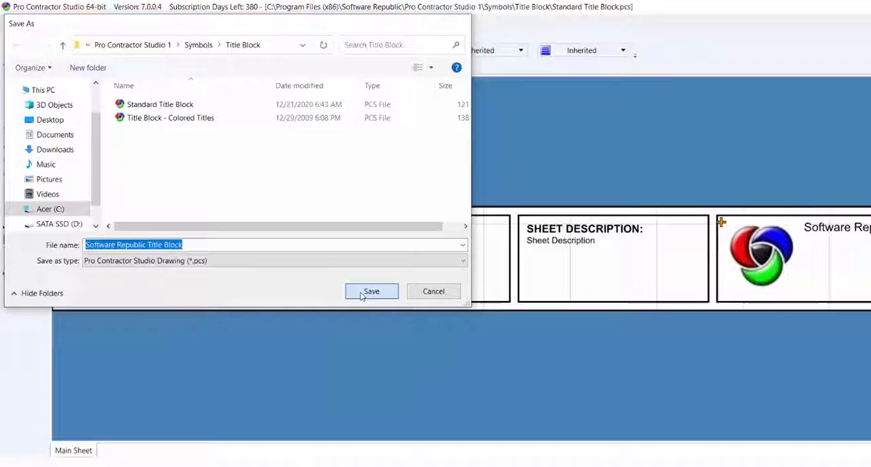
{"action": "left_click", "coordinate": [370, 292]}
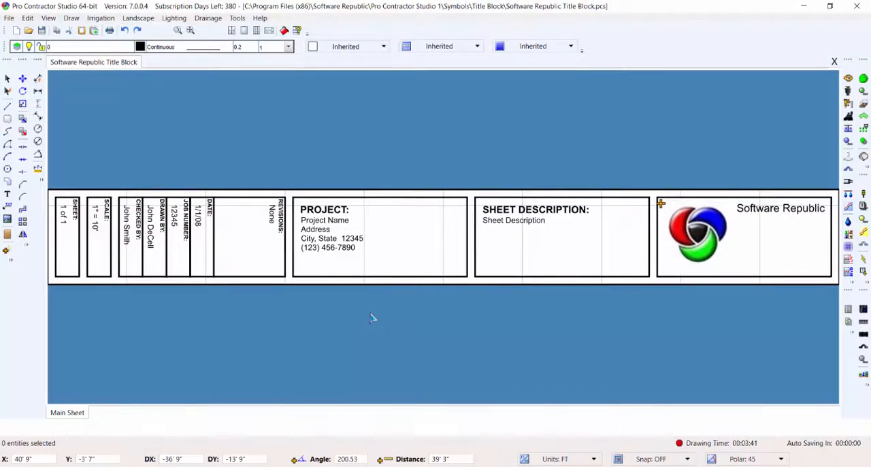